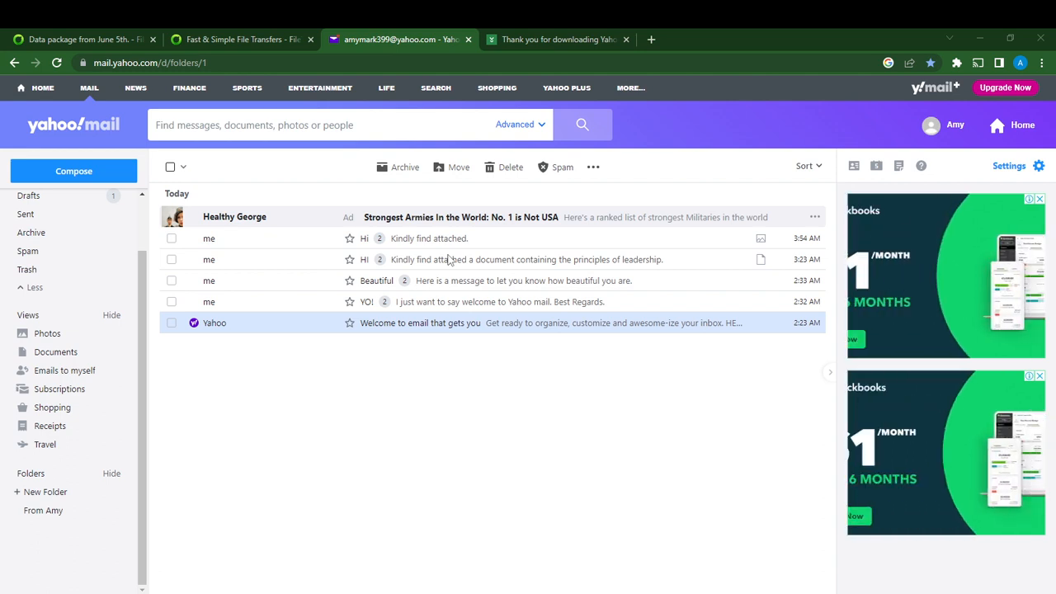
mouse_move(568, 574)
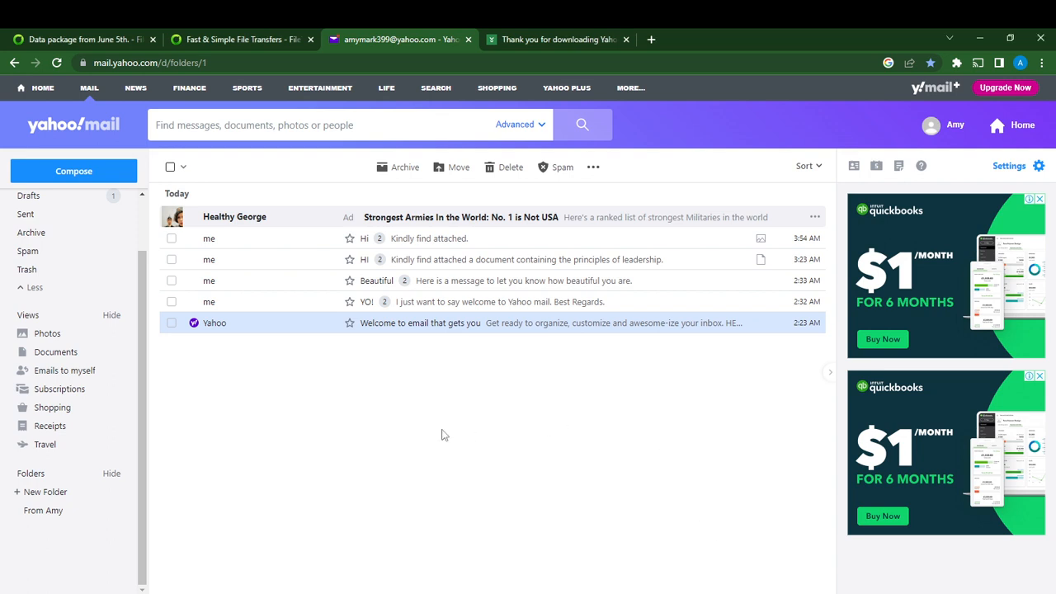
mouse_move(575, 217)
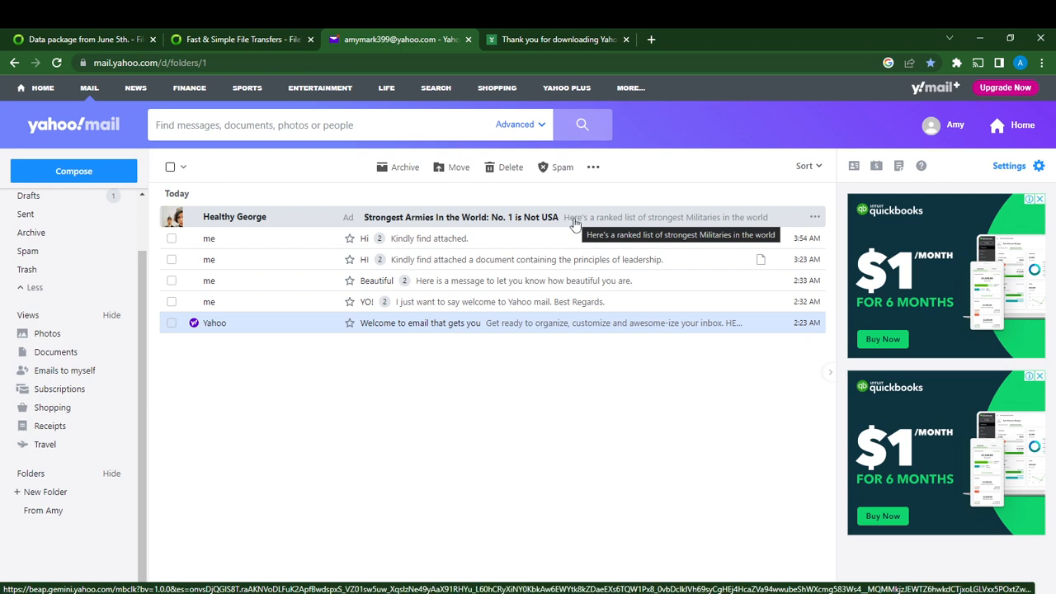
mouse_move(536, 289)
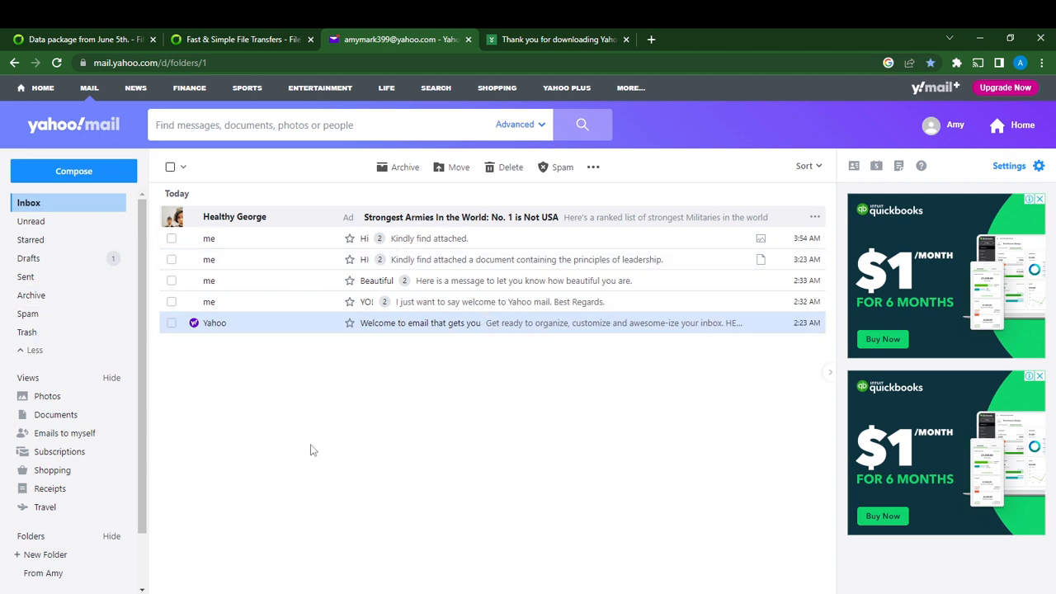
mouse_move(135, 264)
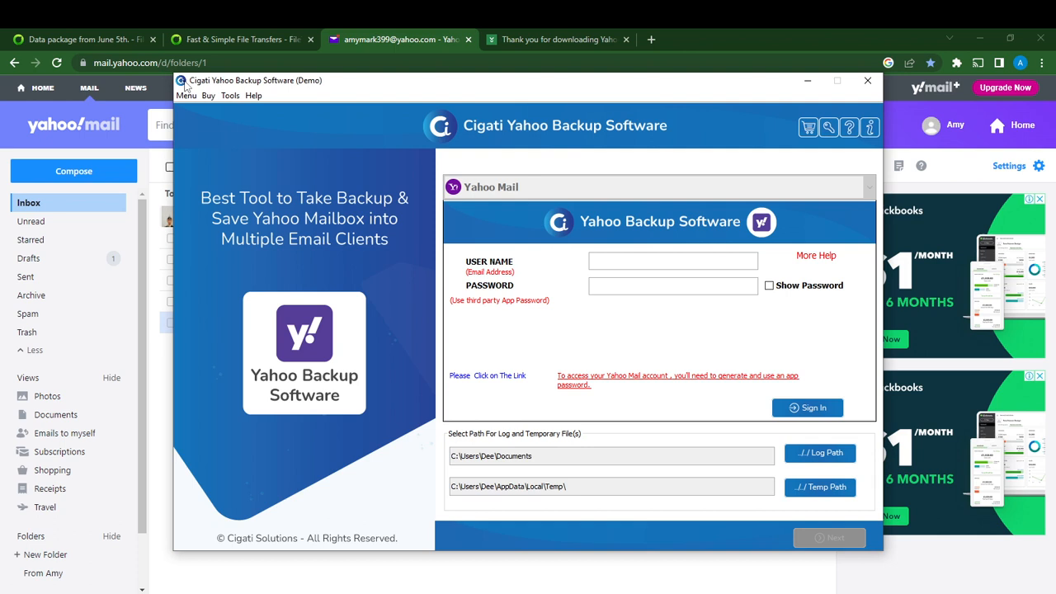
mouse_move(603, 414)
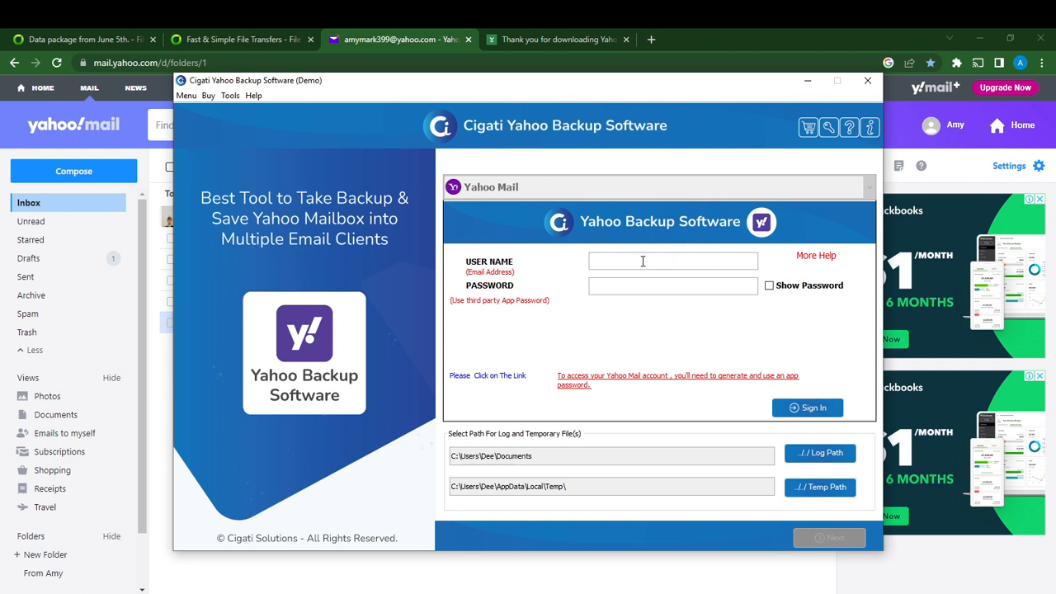
mouse_move(650, 277)
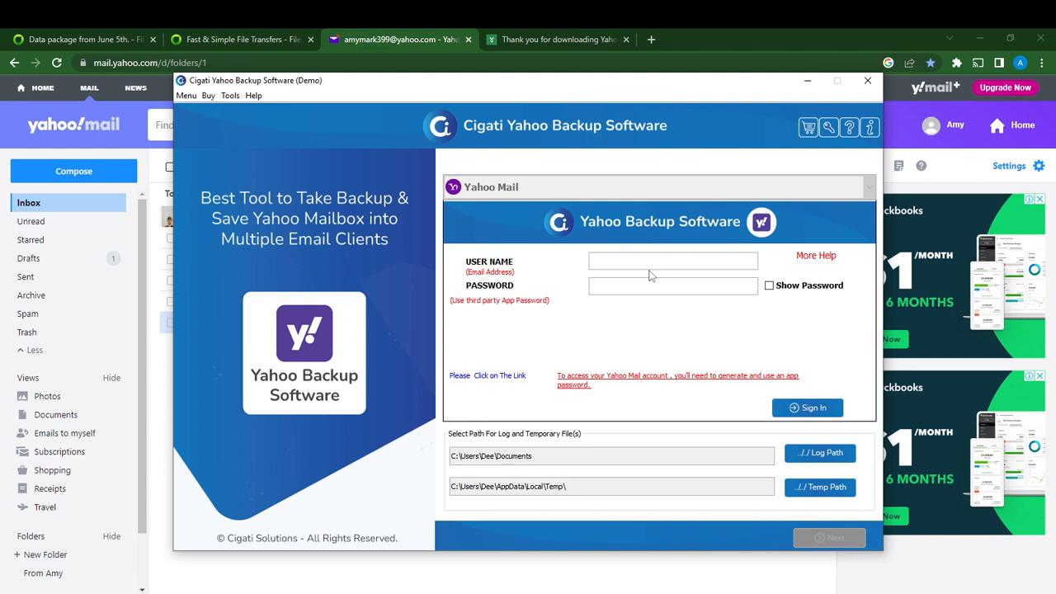
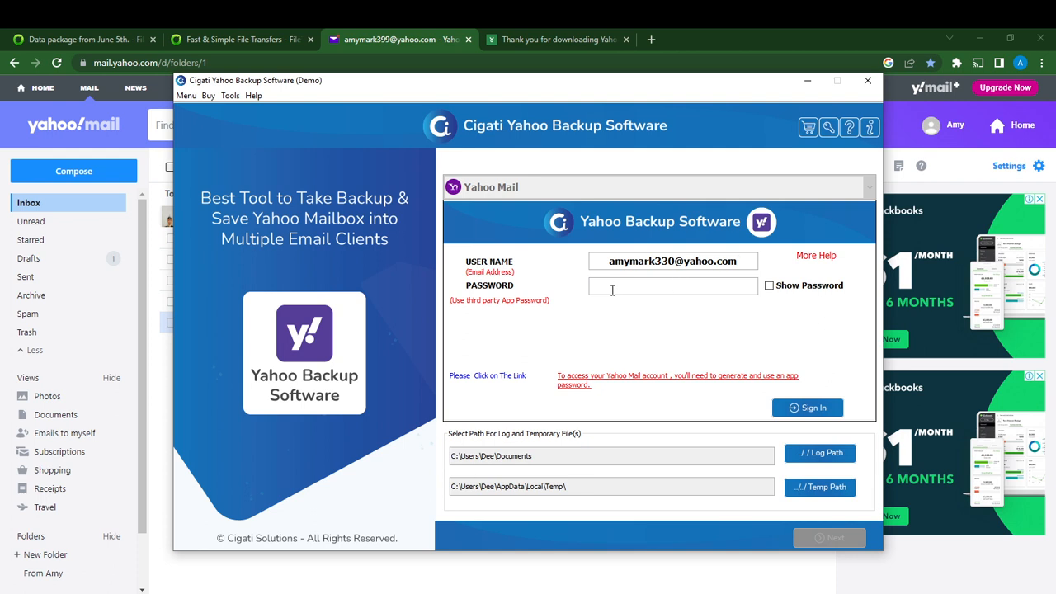
type("•")
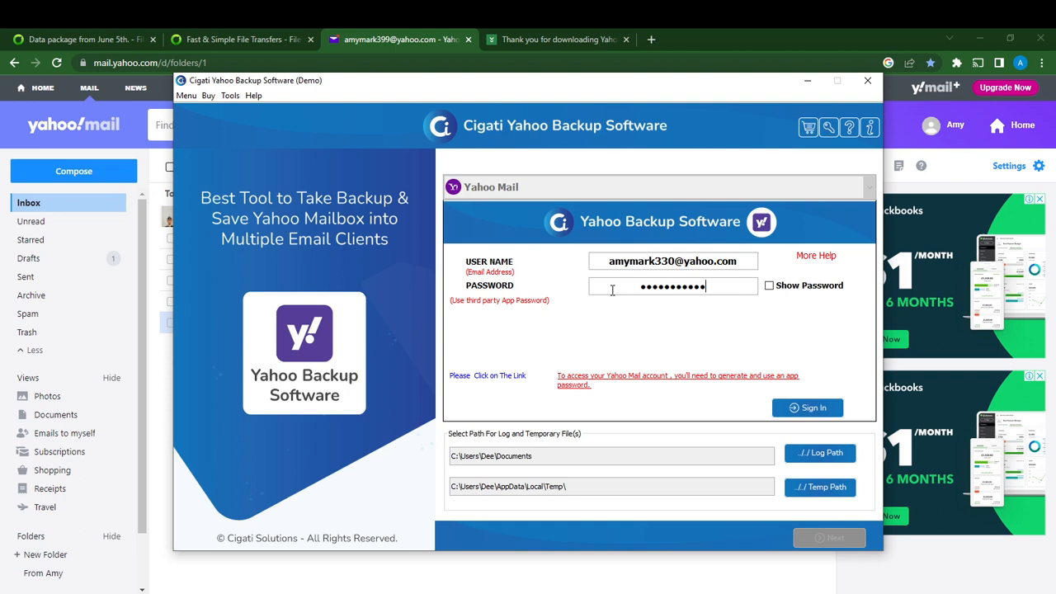
type("•")
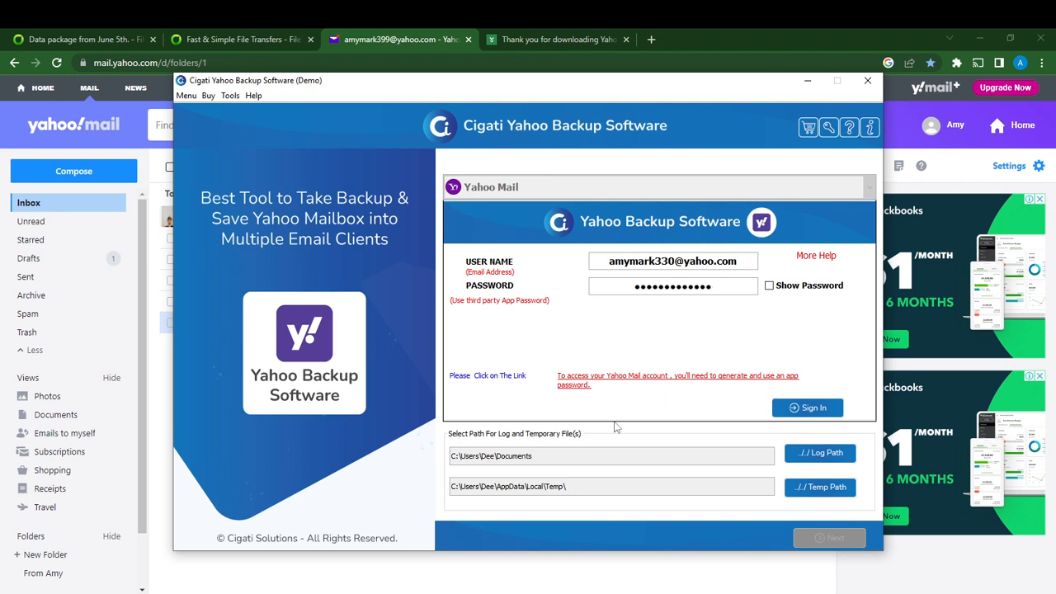
mouse_move(486, 382)
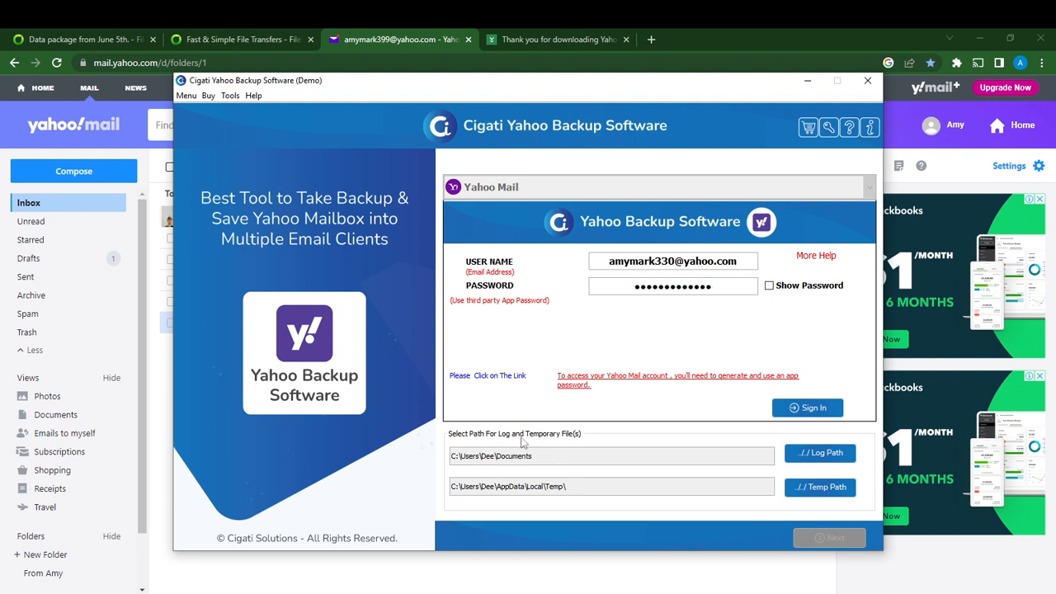
mouse_move(778, 475)
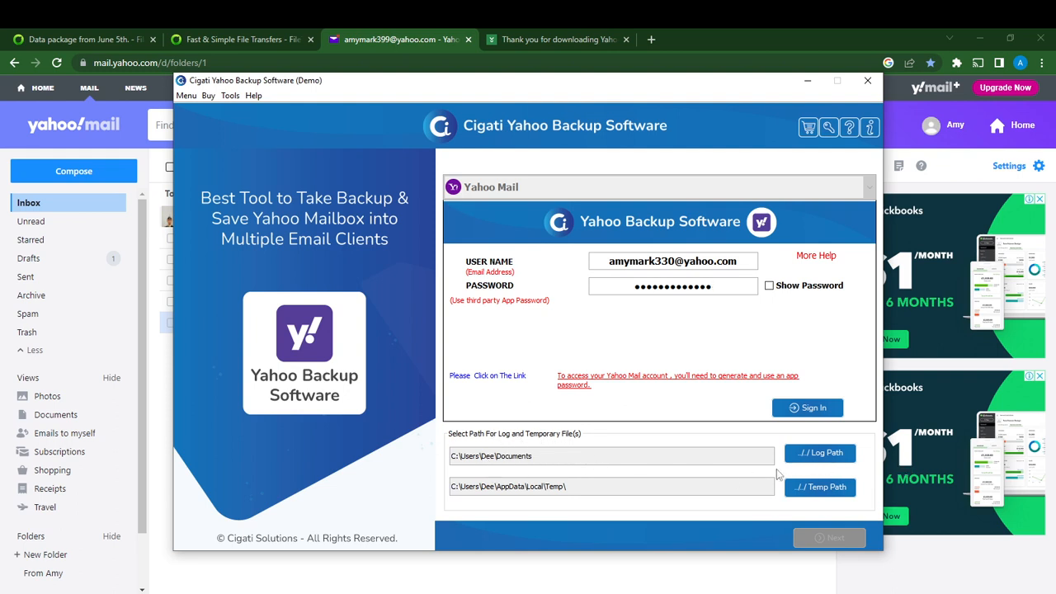
mouse_move(551, 465)
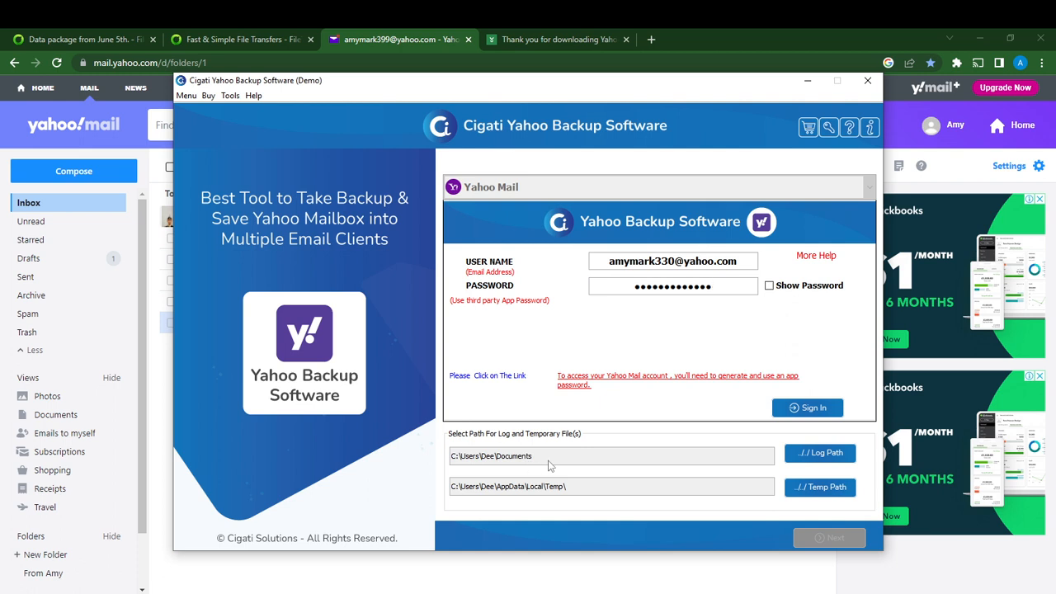
mouse_move(573, 499)
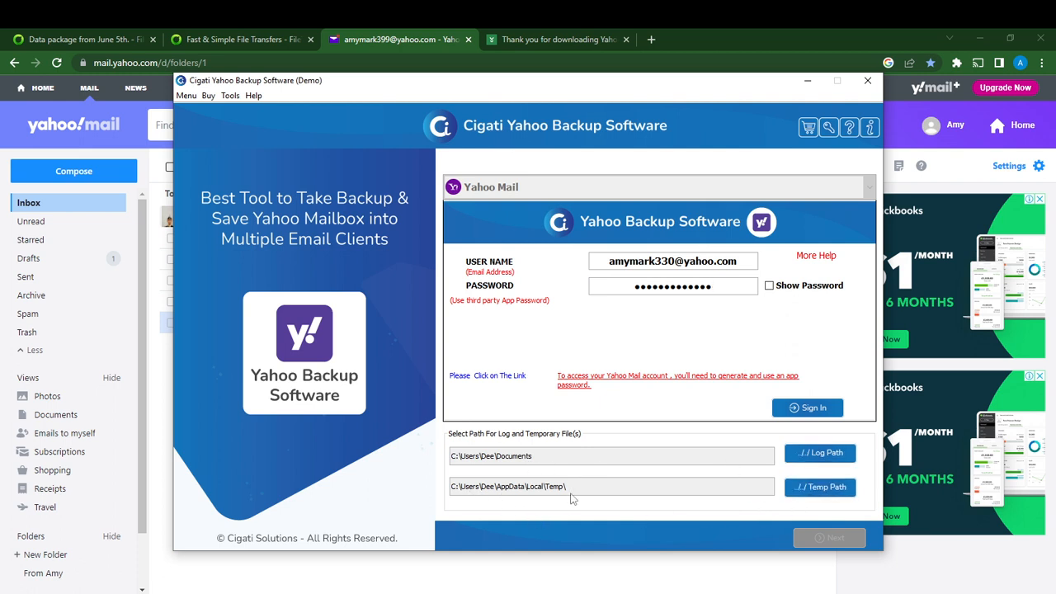
mouse_move(743, 518)
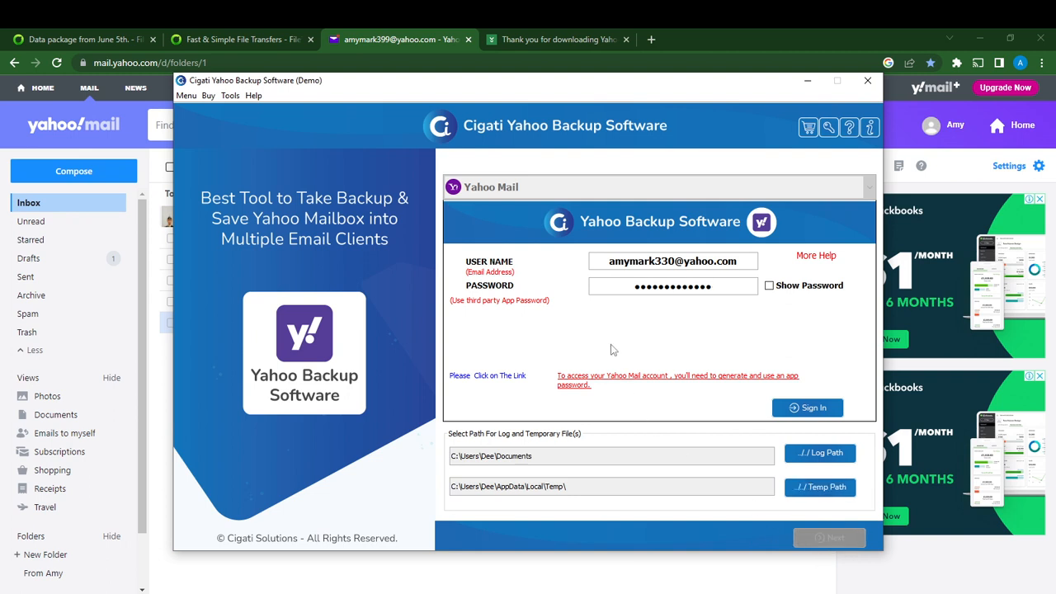
mouse_move(738, 475)
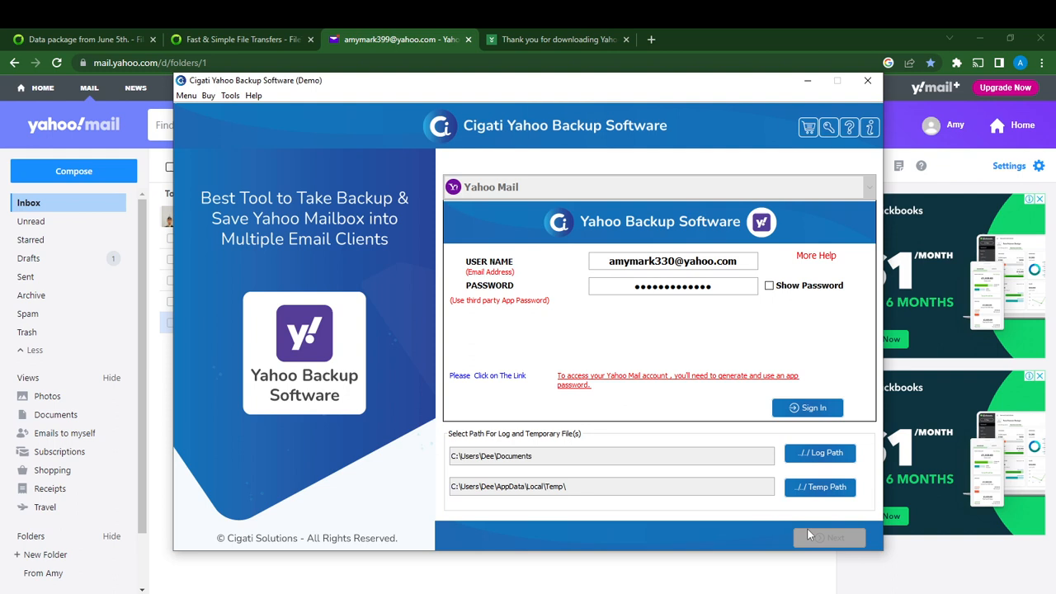
mouse_move(822, 545)
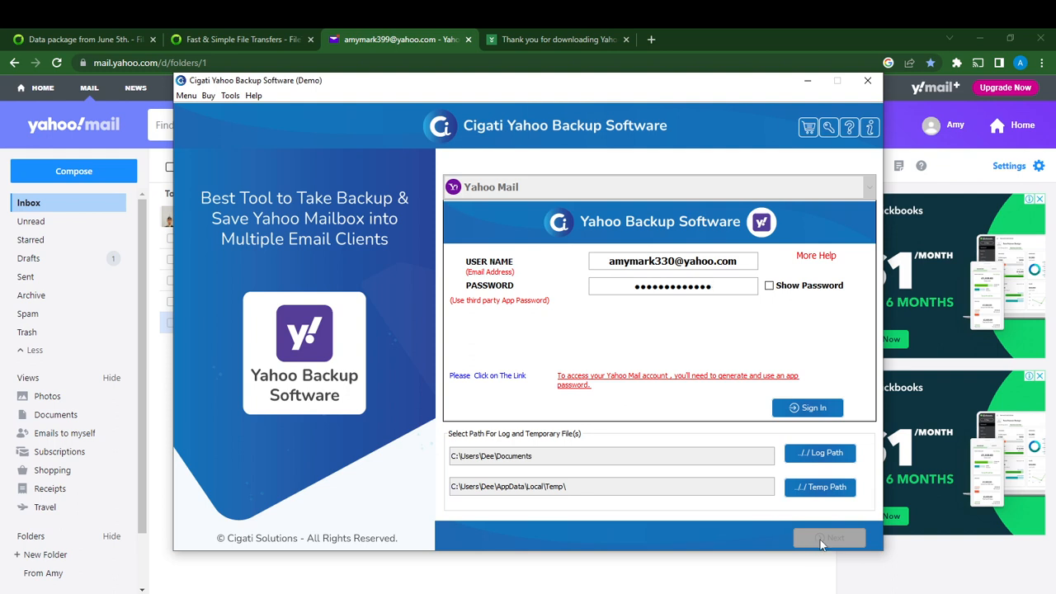
mouse_move(819, 541)
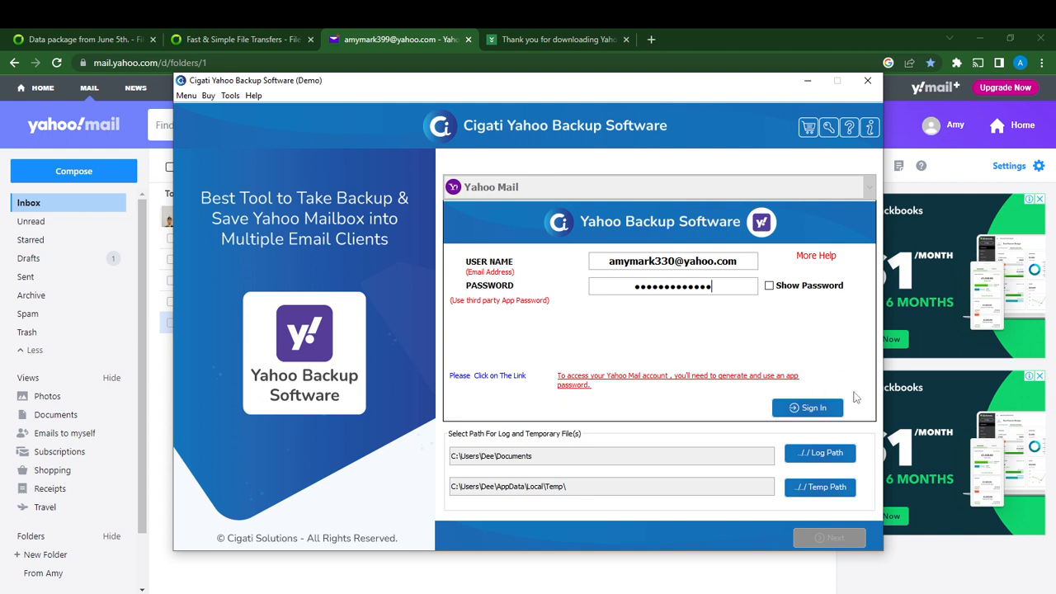
mouse_move(497, 311)
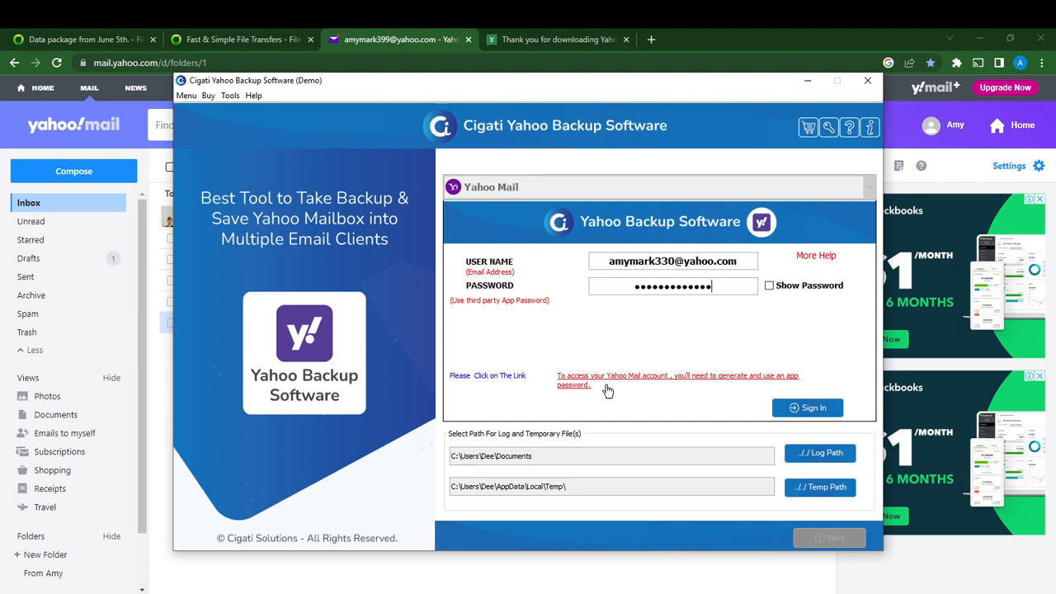
Step: Read through the 'How To Generate 3rd Party App Password Yahoo' guide's steps on the Cigati site
left_click(676, 379)
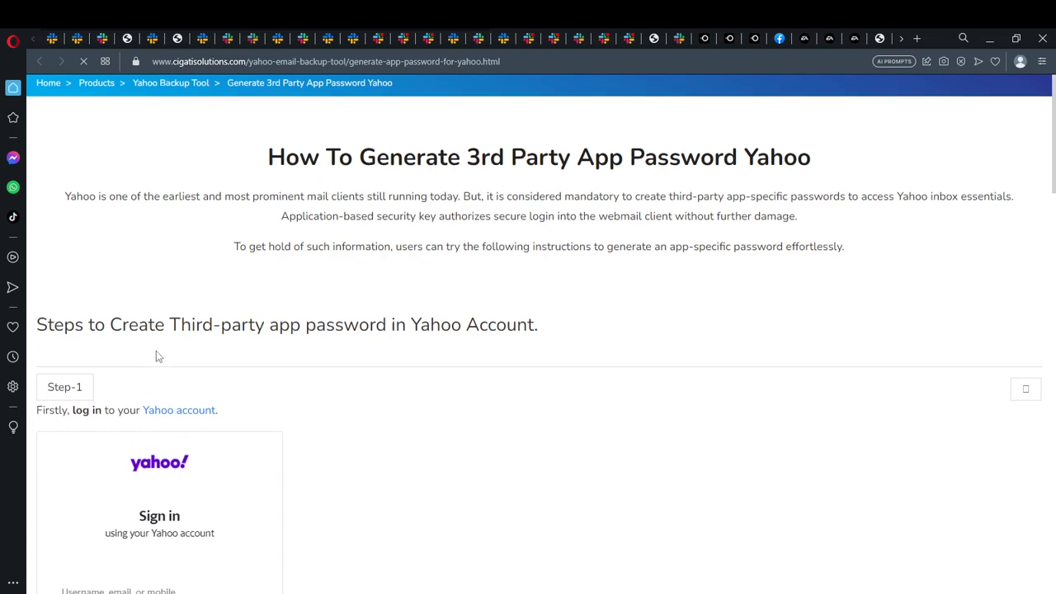
scroll("down", 3)
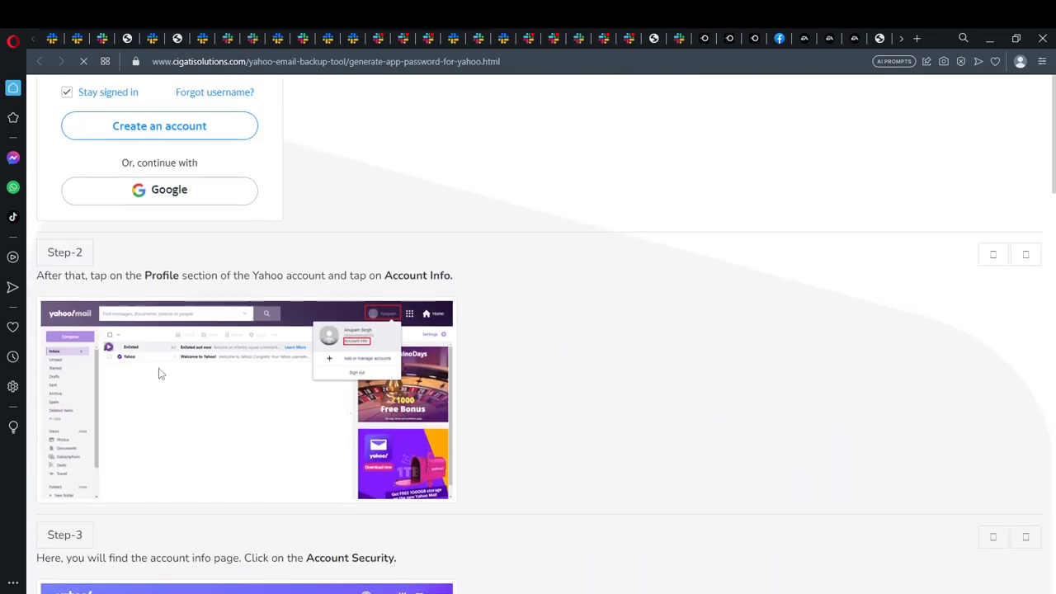
scroll("down", 3)
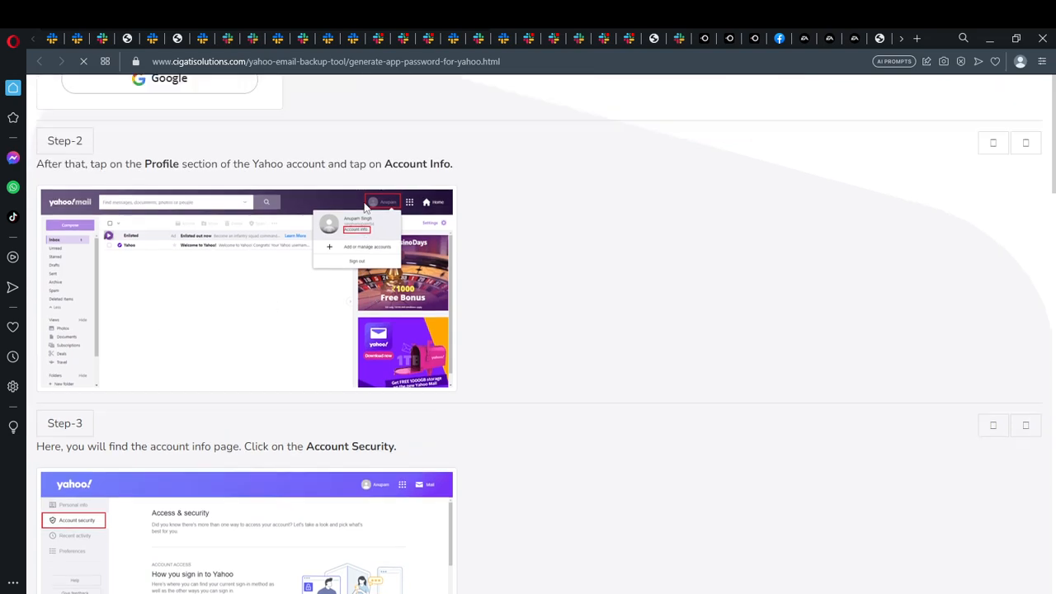
scroll("down", 3)
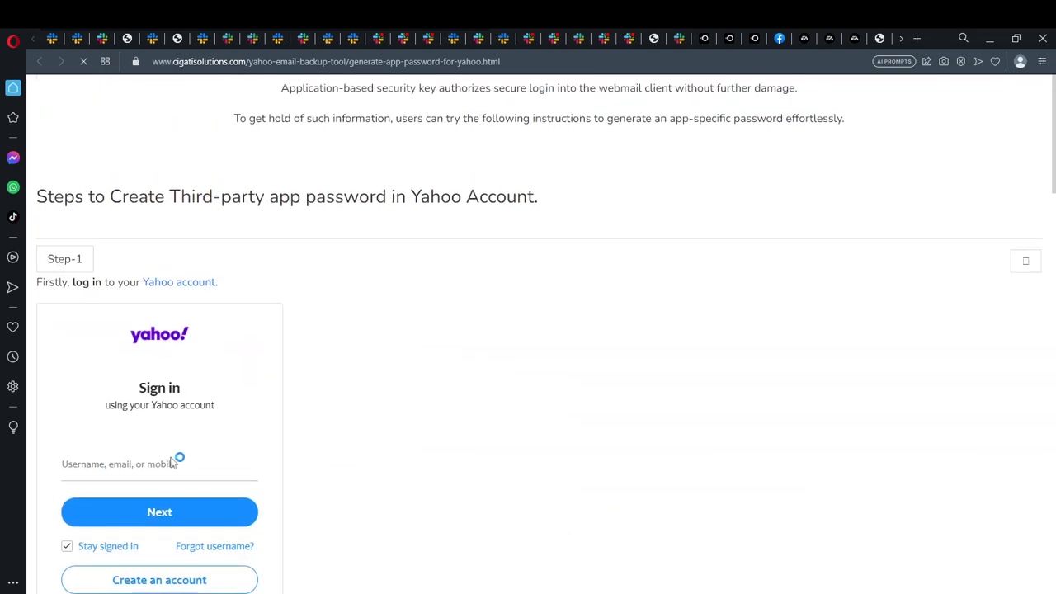
scroll("down", 3)
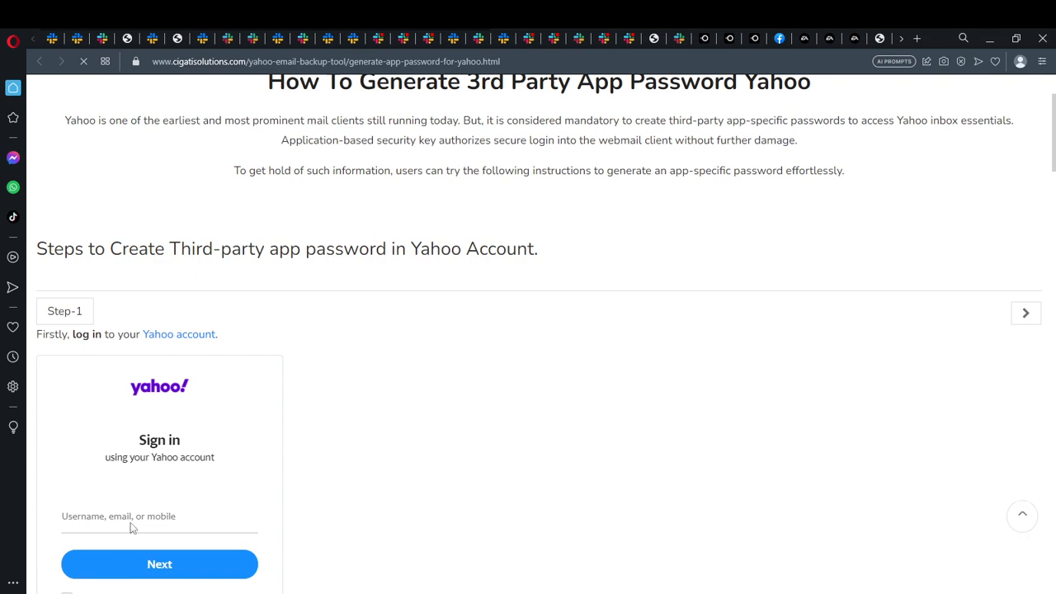
scroll("down", 3)
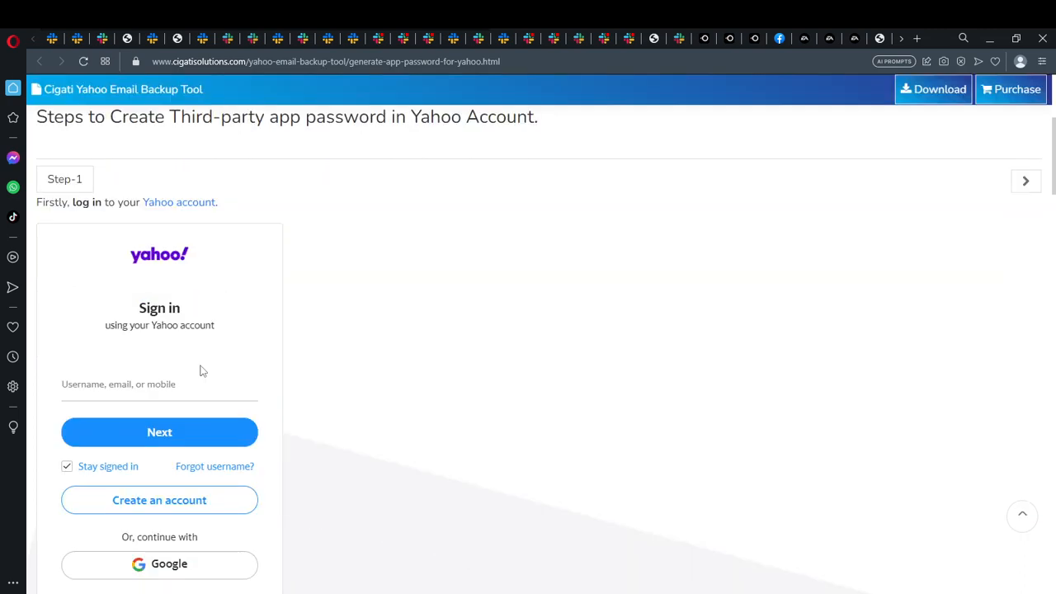
mouse_move(152, 386)
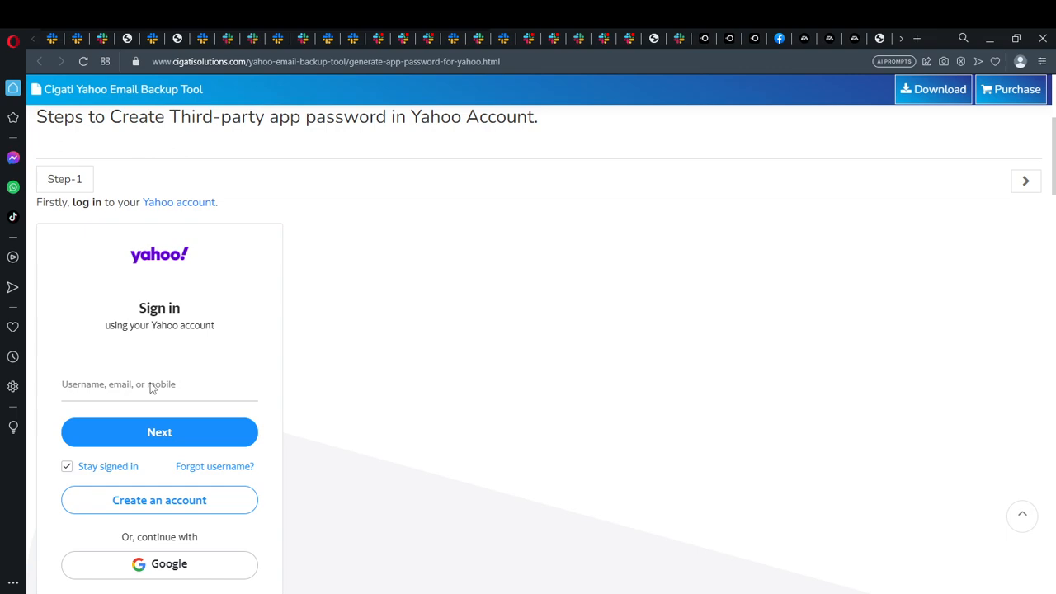
scroll("up", 3)
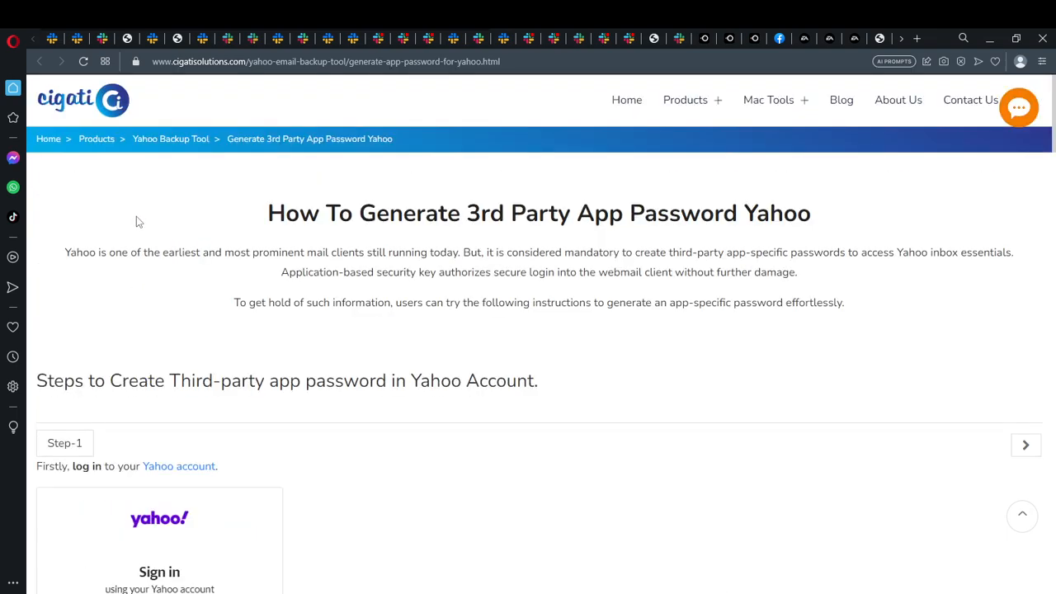
scroll("down", 3)
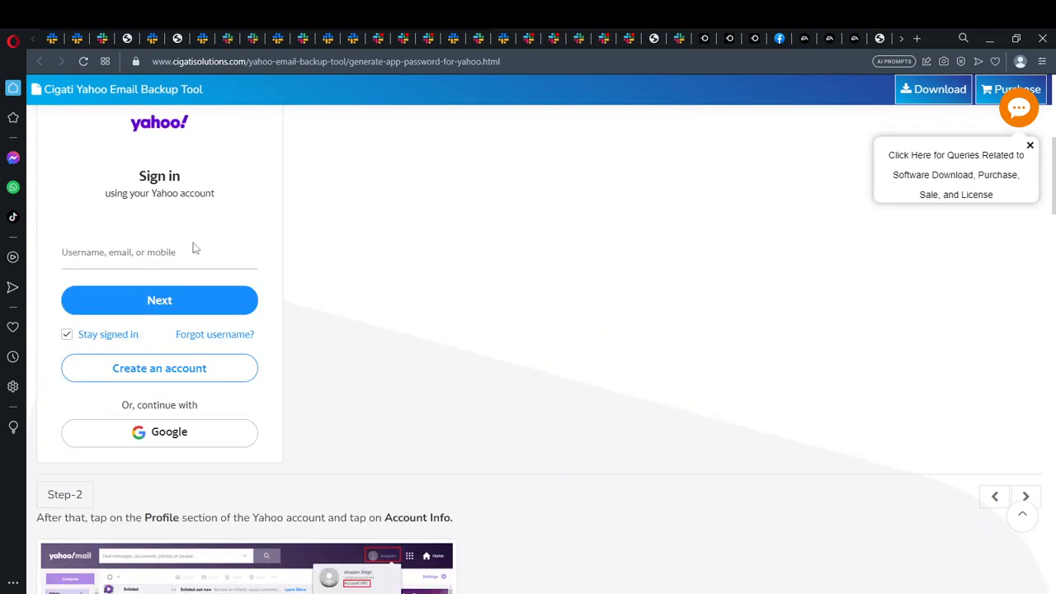
scroll("down", 3)
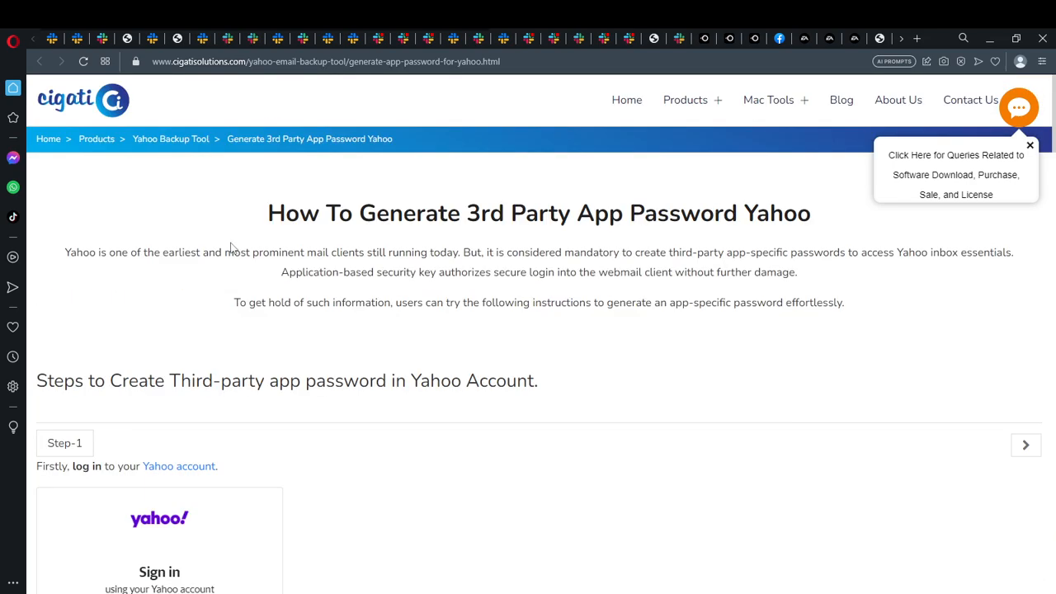
scroll("down", 3)
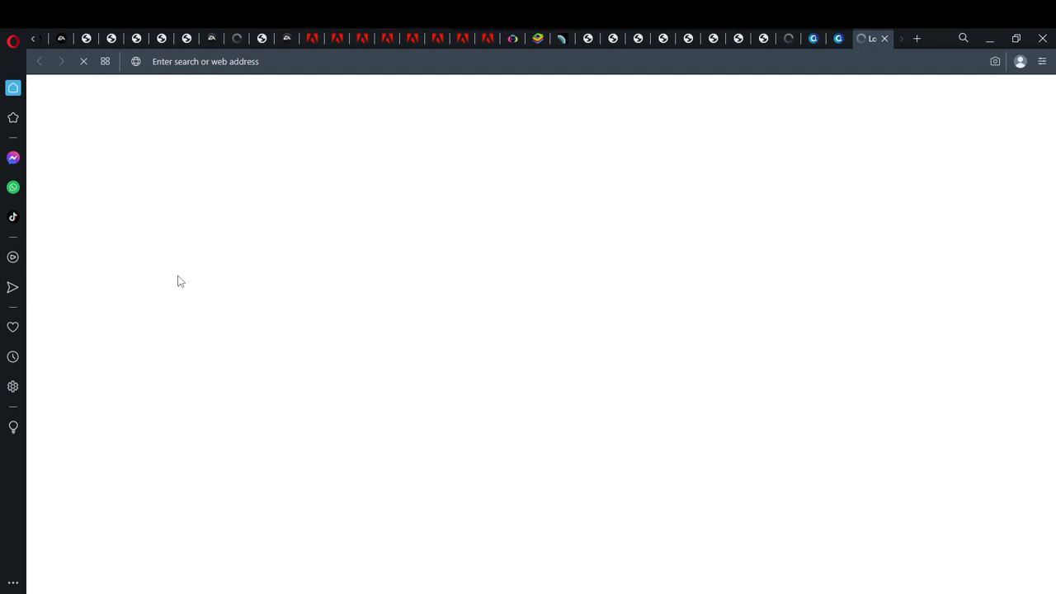
Step: Go to login.yahoo.com and enter the account name, completing it with the yahoo.com suggestion
type("login.yahoo.com")
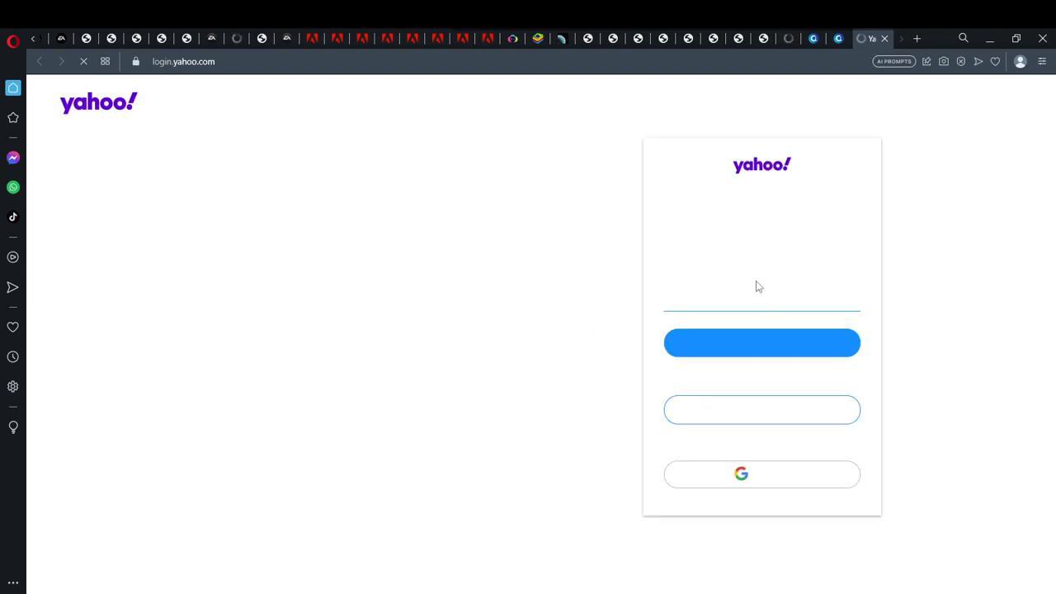
left_click(762, 300)
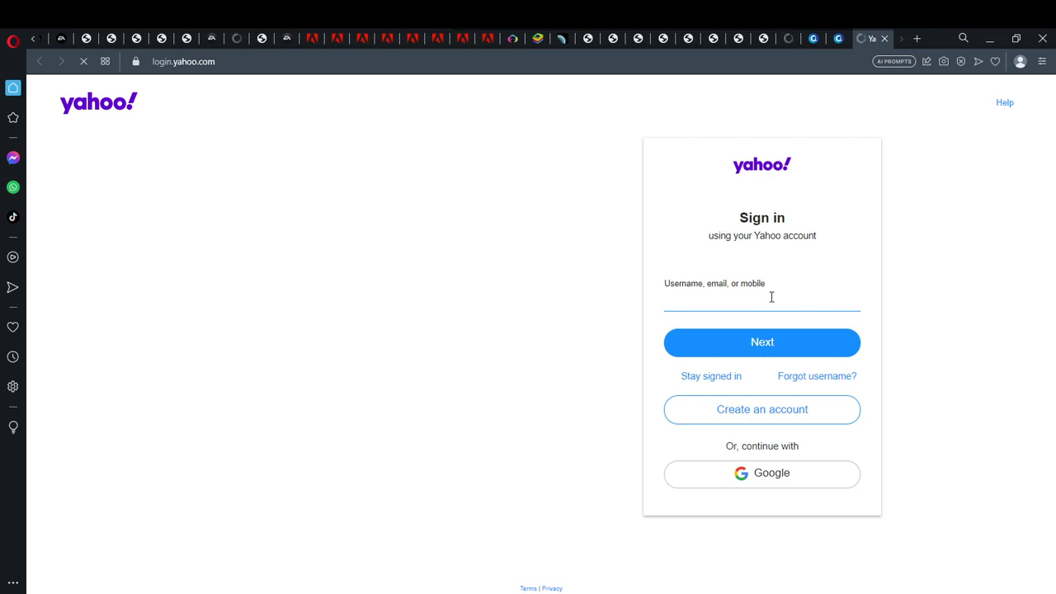
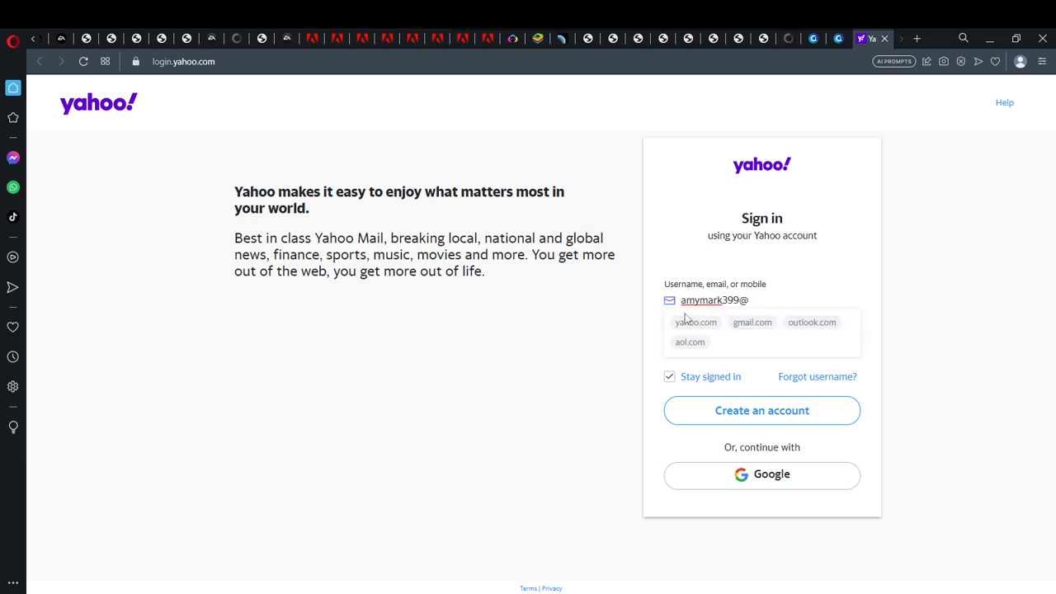
left_click(696, 321)
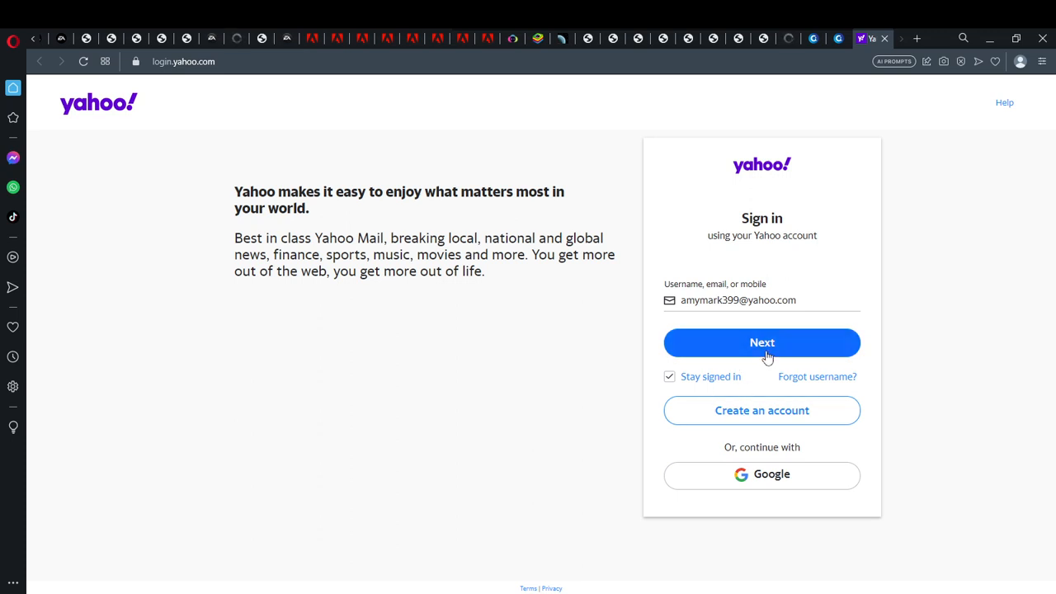
Step: Submit the email address, then the password with Next to finish signing in to Yahoo
left_click(762, 341)
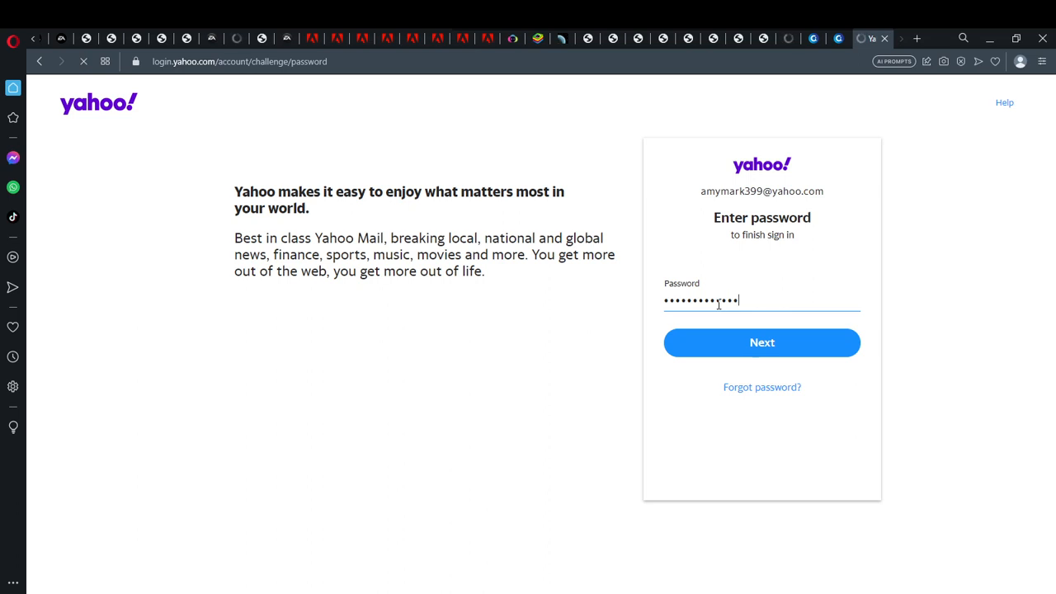
left_click(762, 341)
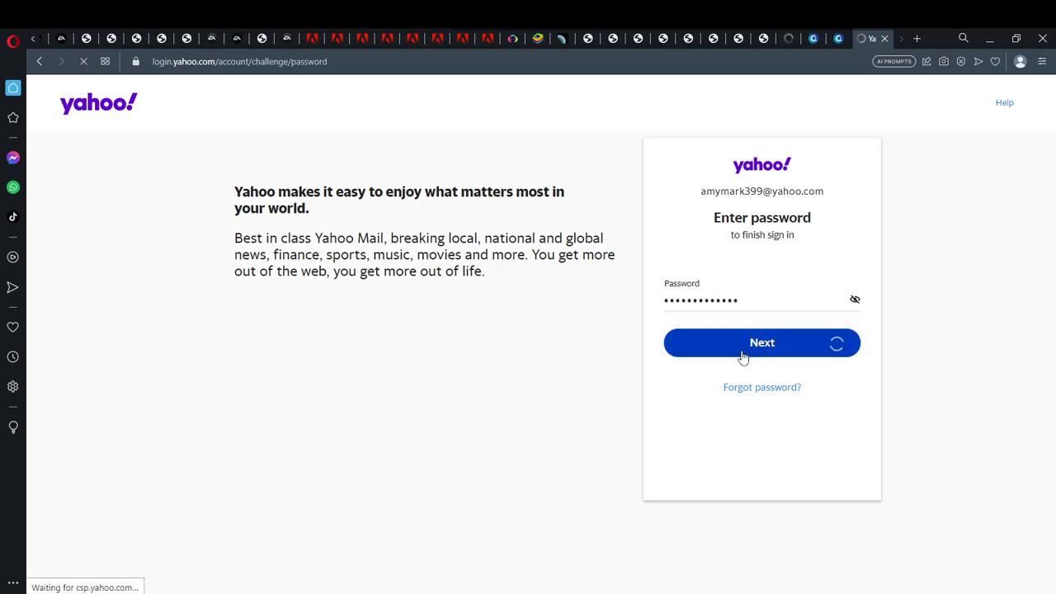
left_click(762, 342)
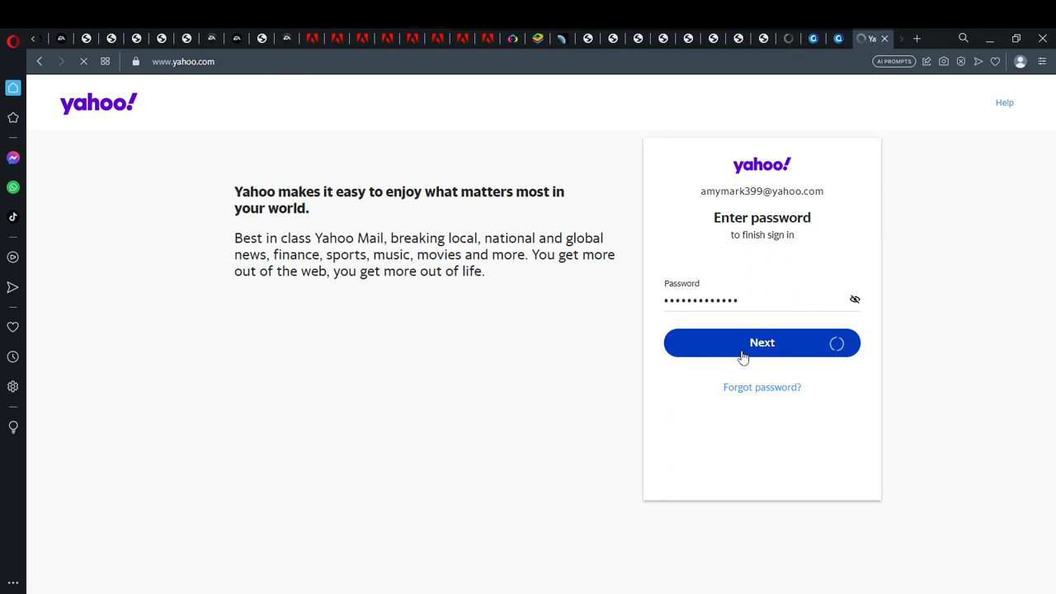
left_click(762, 342)
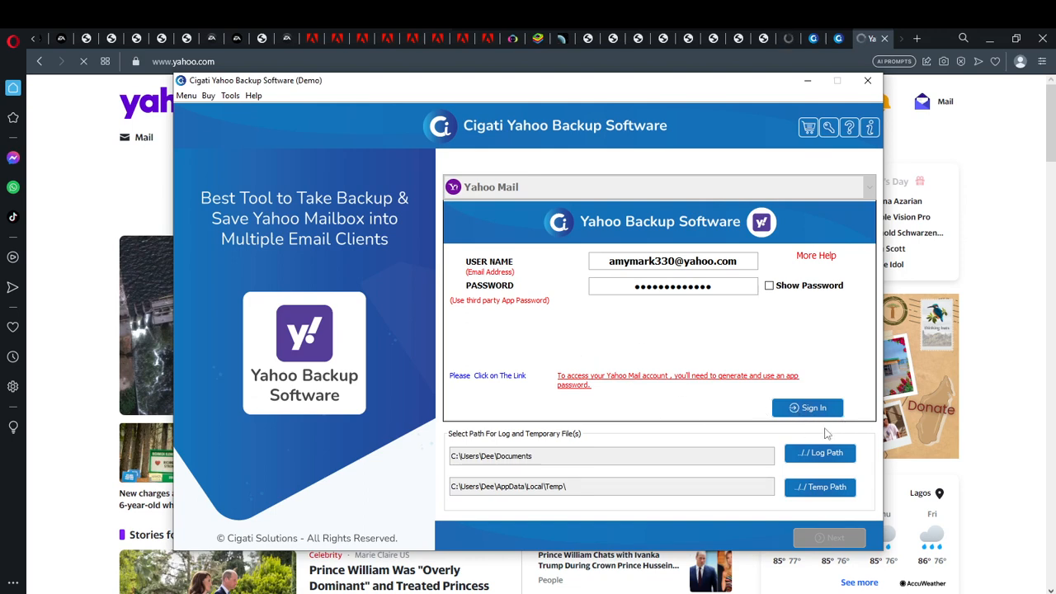
Step: Sign in to the Yahoo mailbox with the entered credentials, keeping the Documents log path
left_click(807, 407)
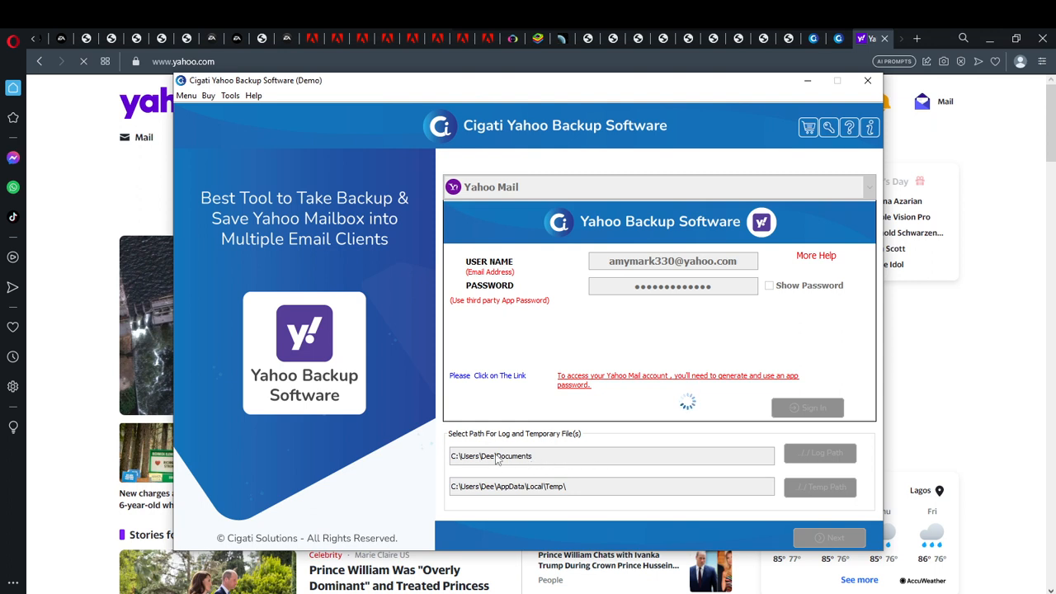
mouse_move(590, 468)
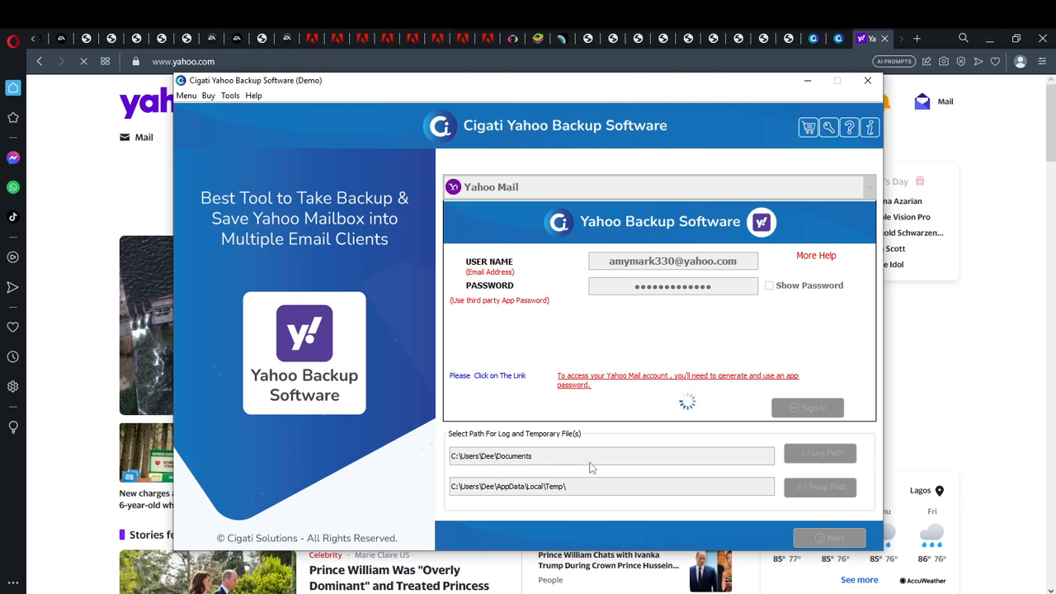